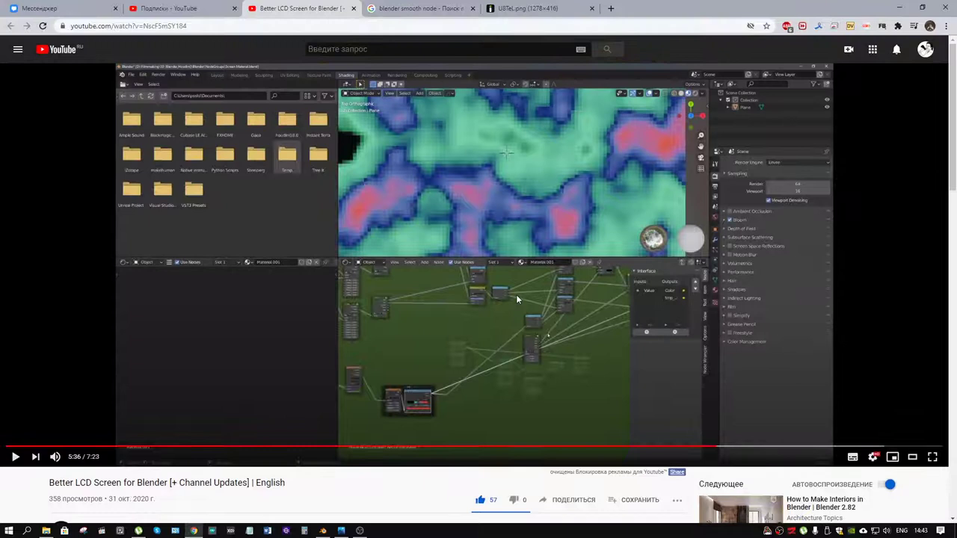
mouse_move(419, 361)
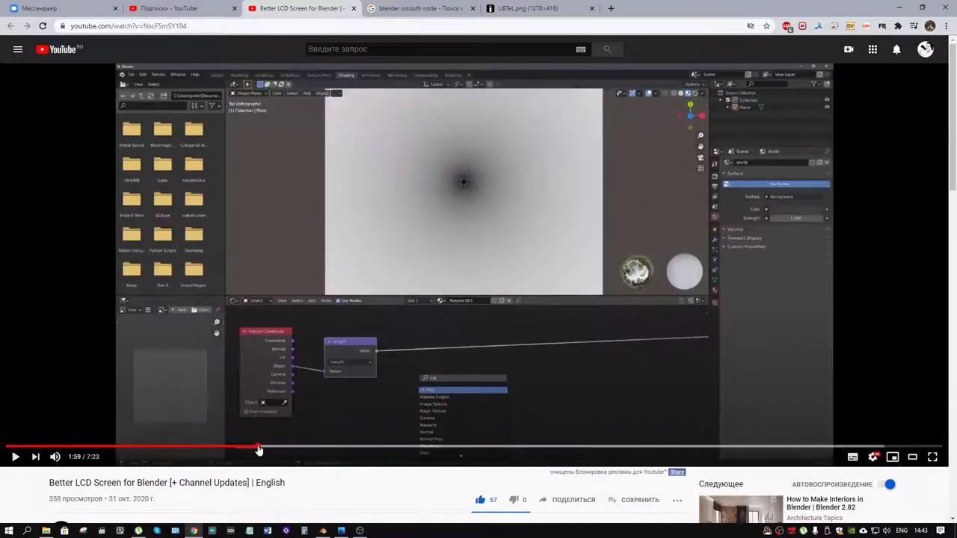
Scrub the LCD-screen tutorial video from 5:36 back to about 1:59
drag(258, 449, 536, 448)
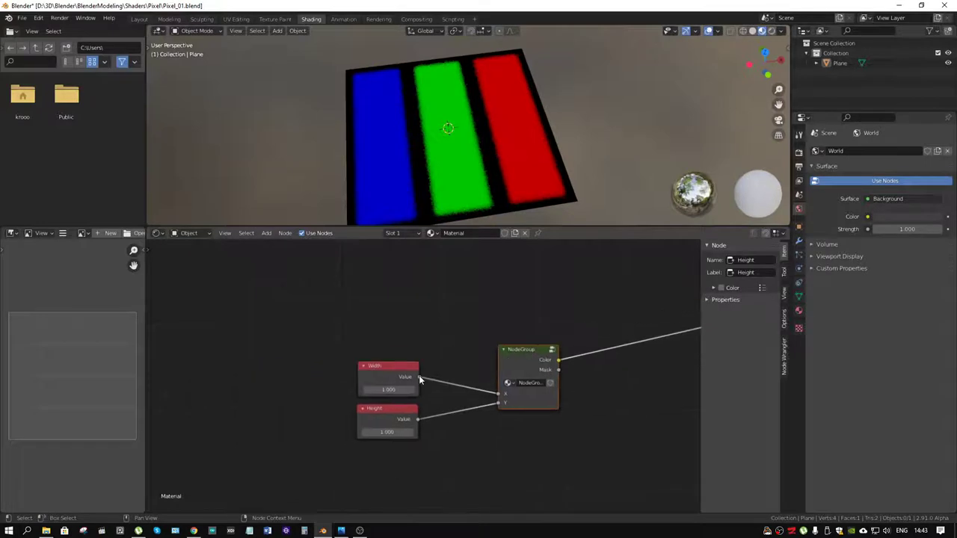
mouse_move(436, 363)
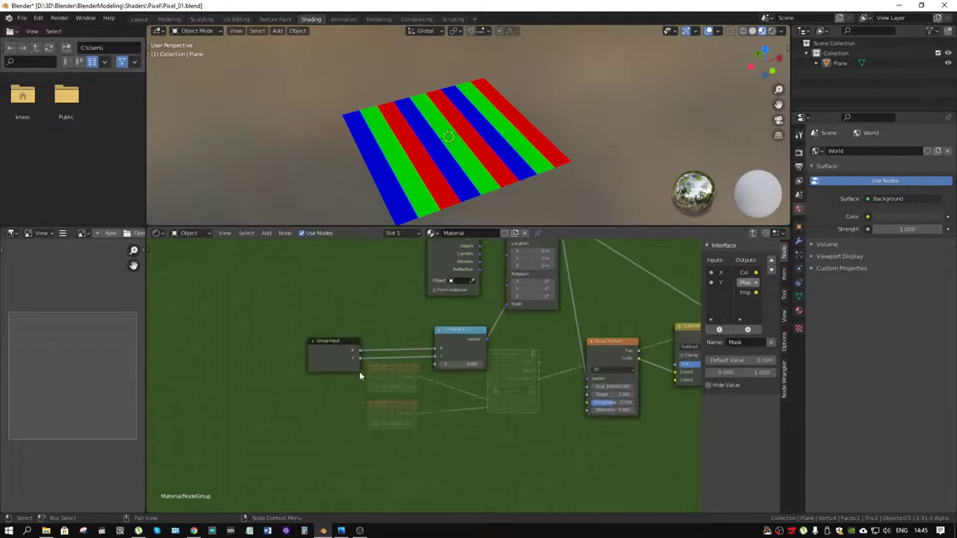
mouse_move(451, 363)
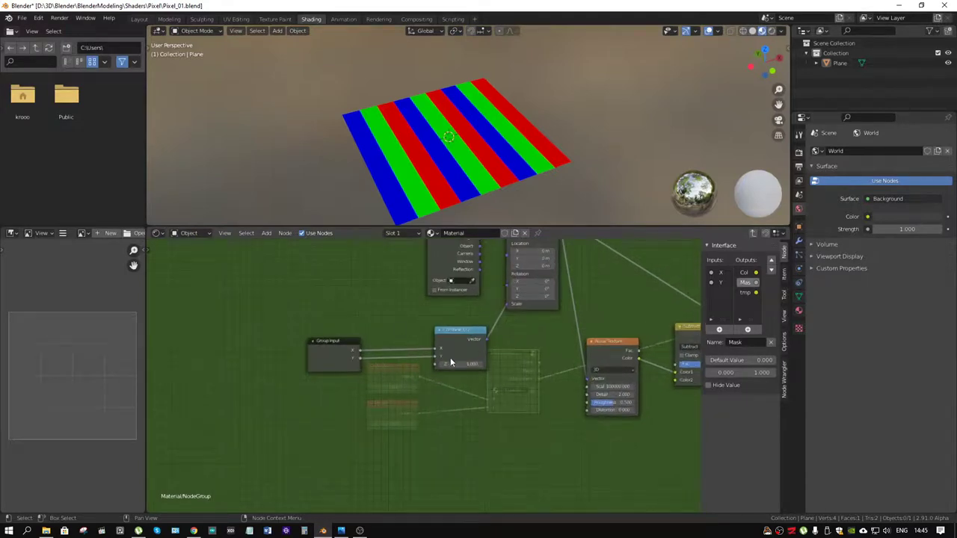